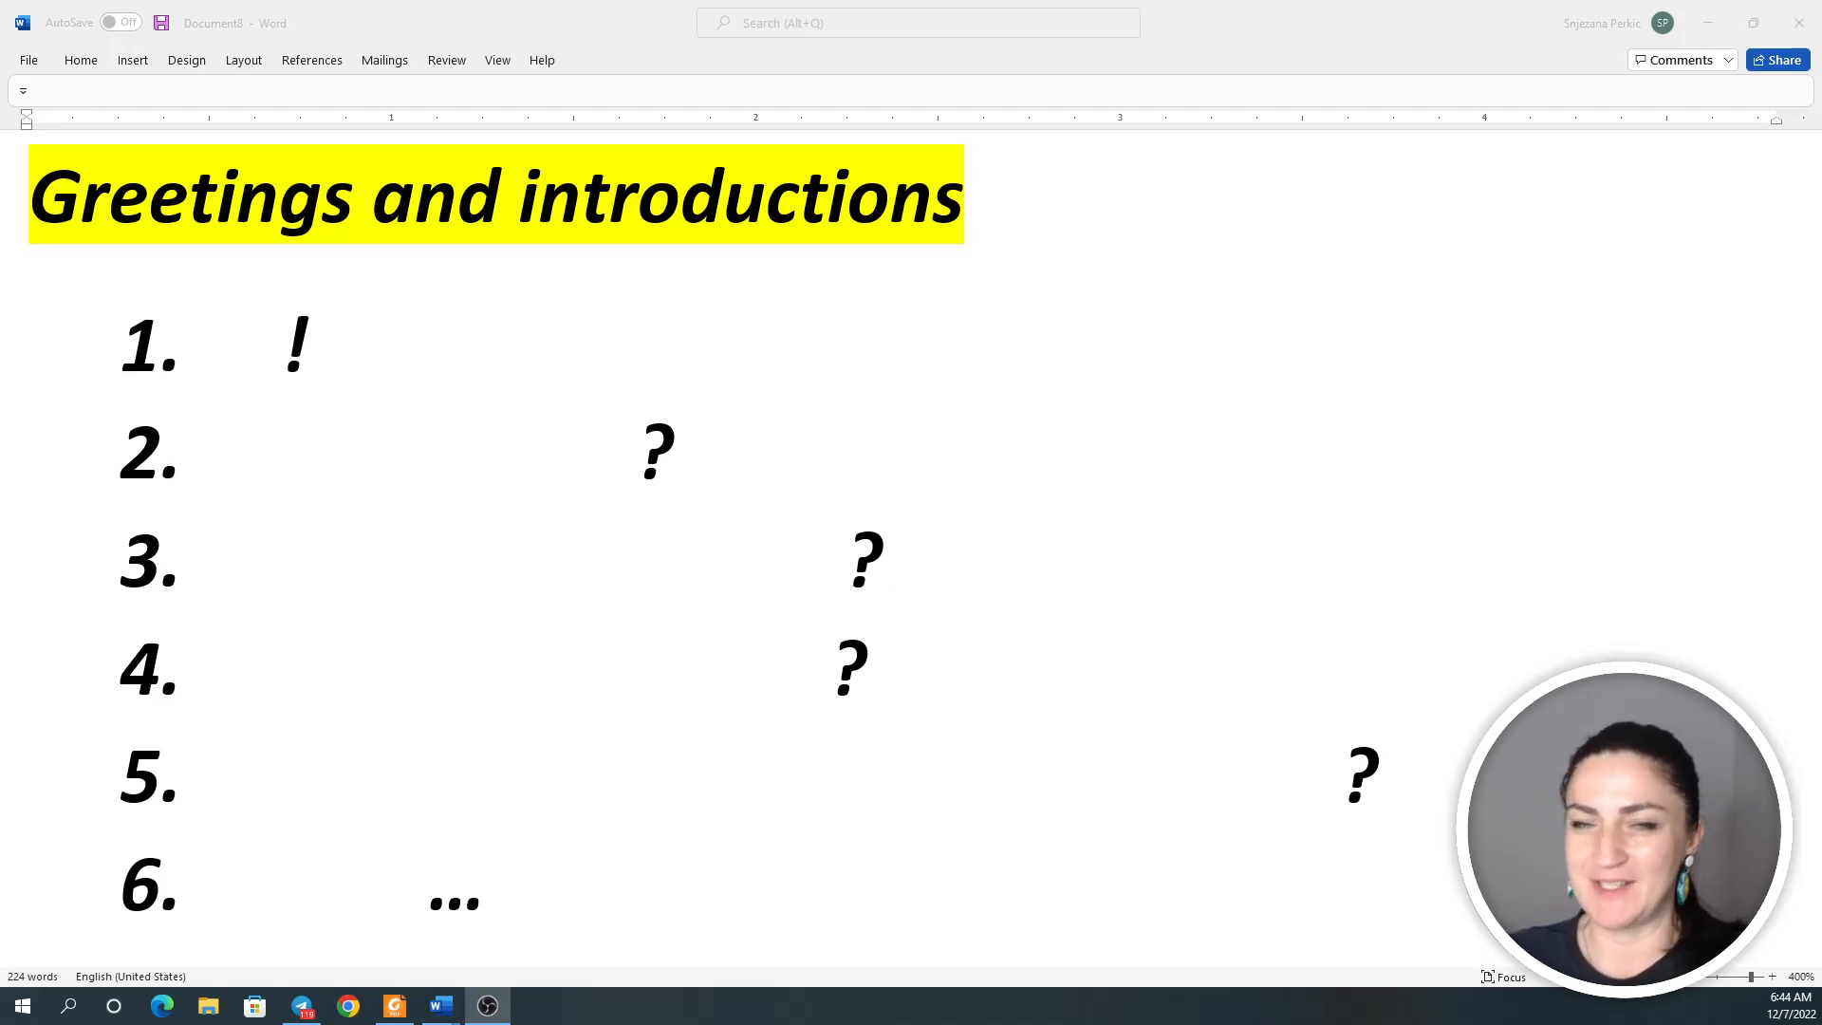
# Reveal item 1's hidden phrase 'Hi!' by setting its font colour to black
pyautogui.doubleClick(294, 346)
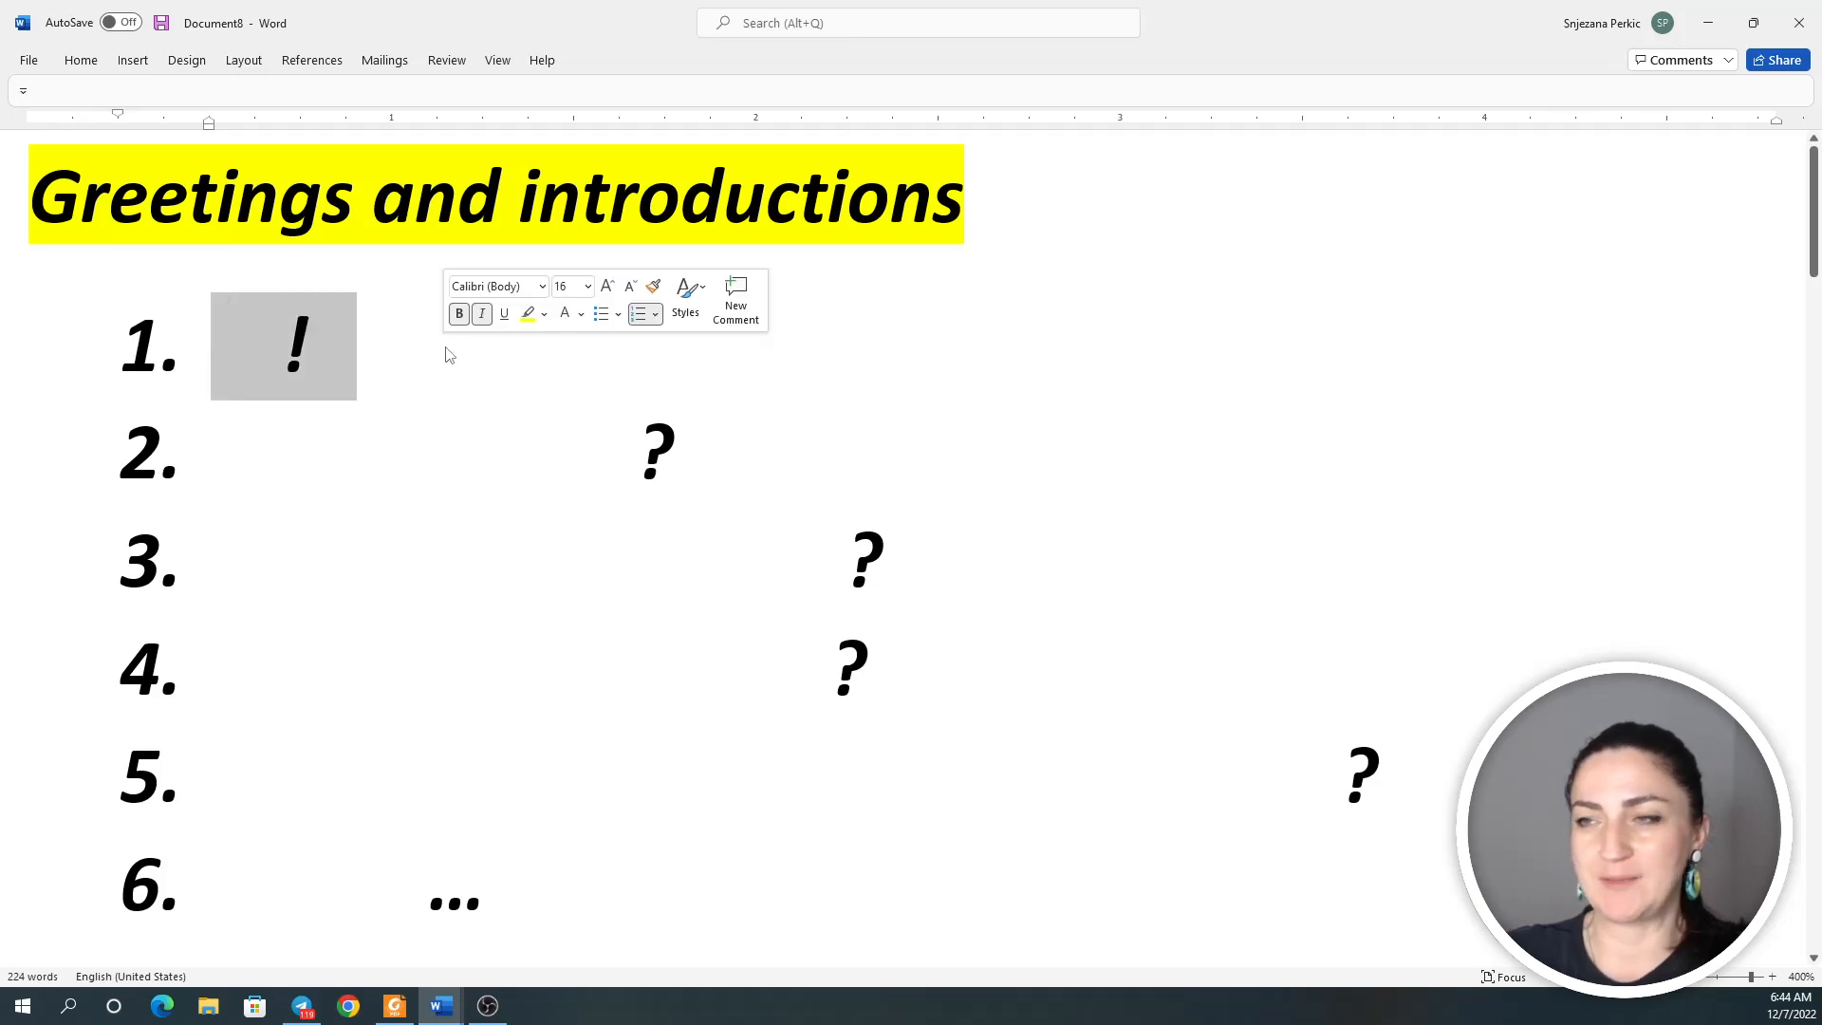
pyautogui.click(579, 313)
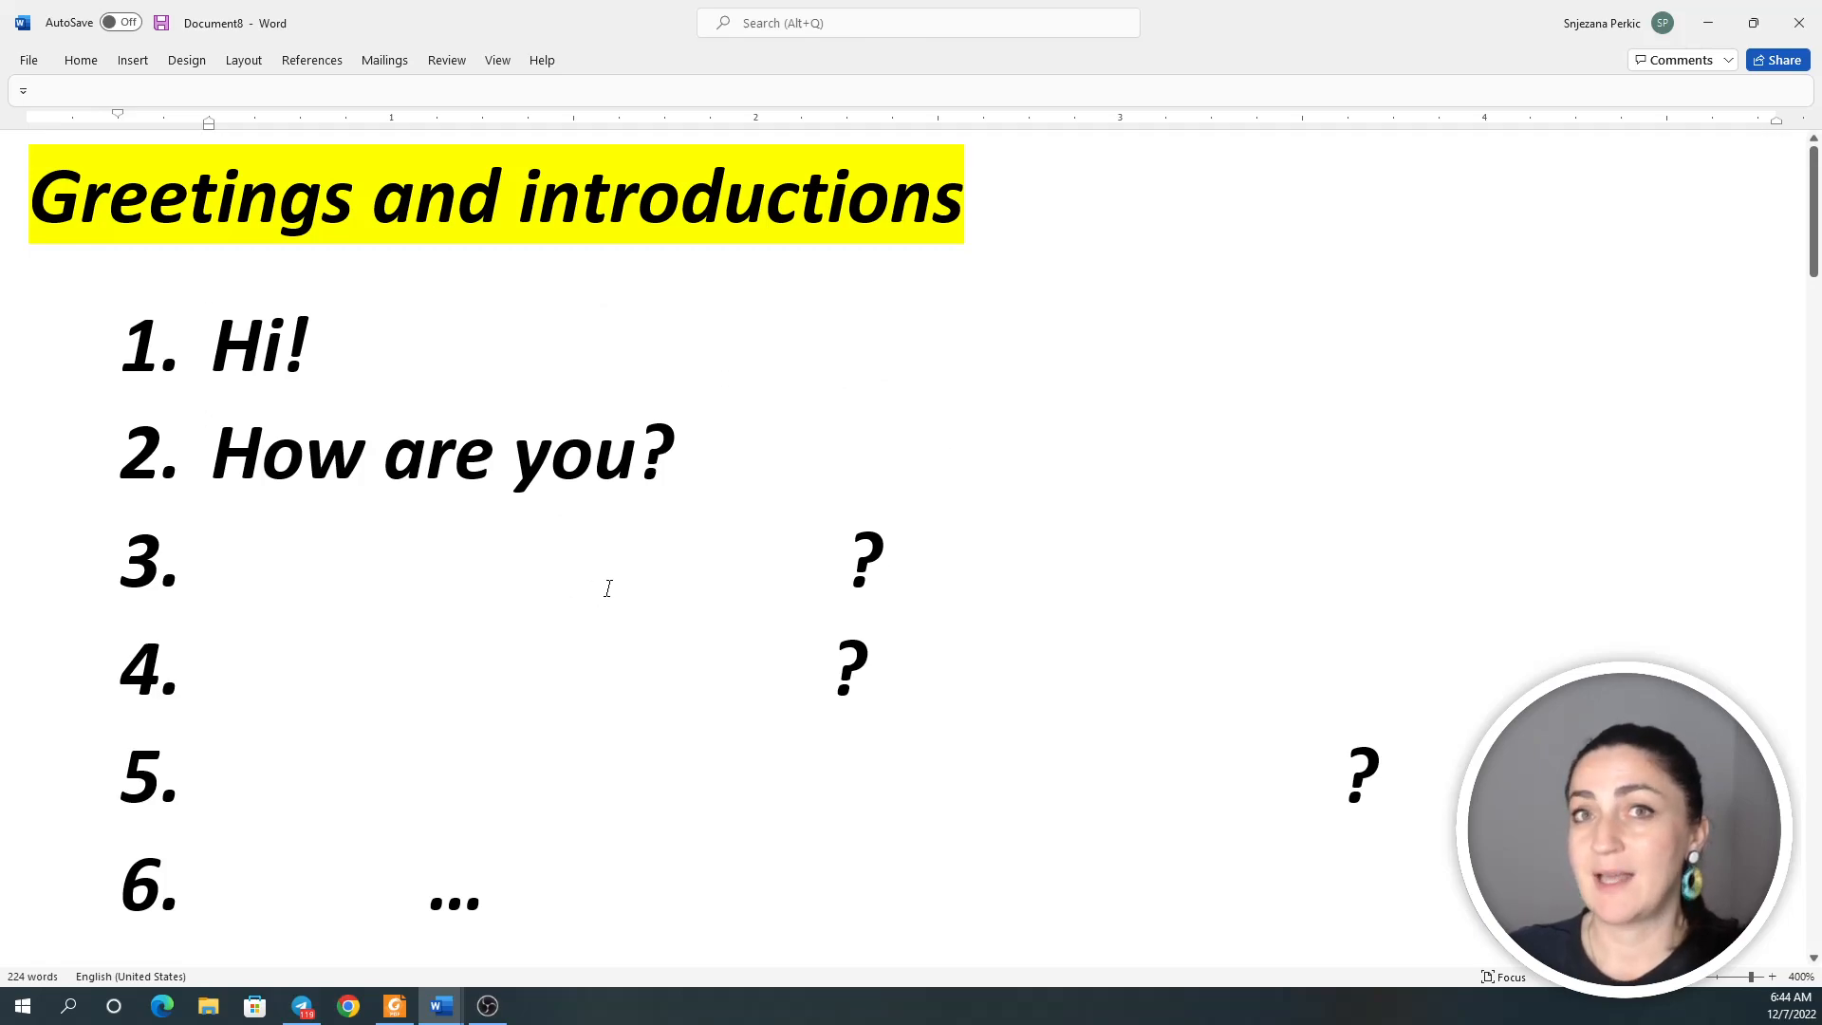
pyautogui.moveTo(598, 569)
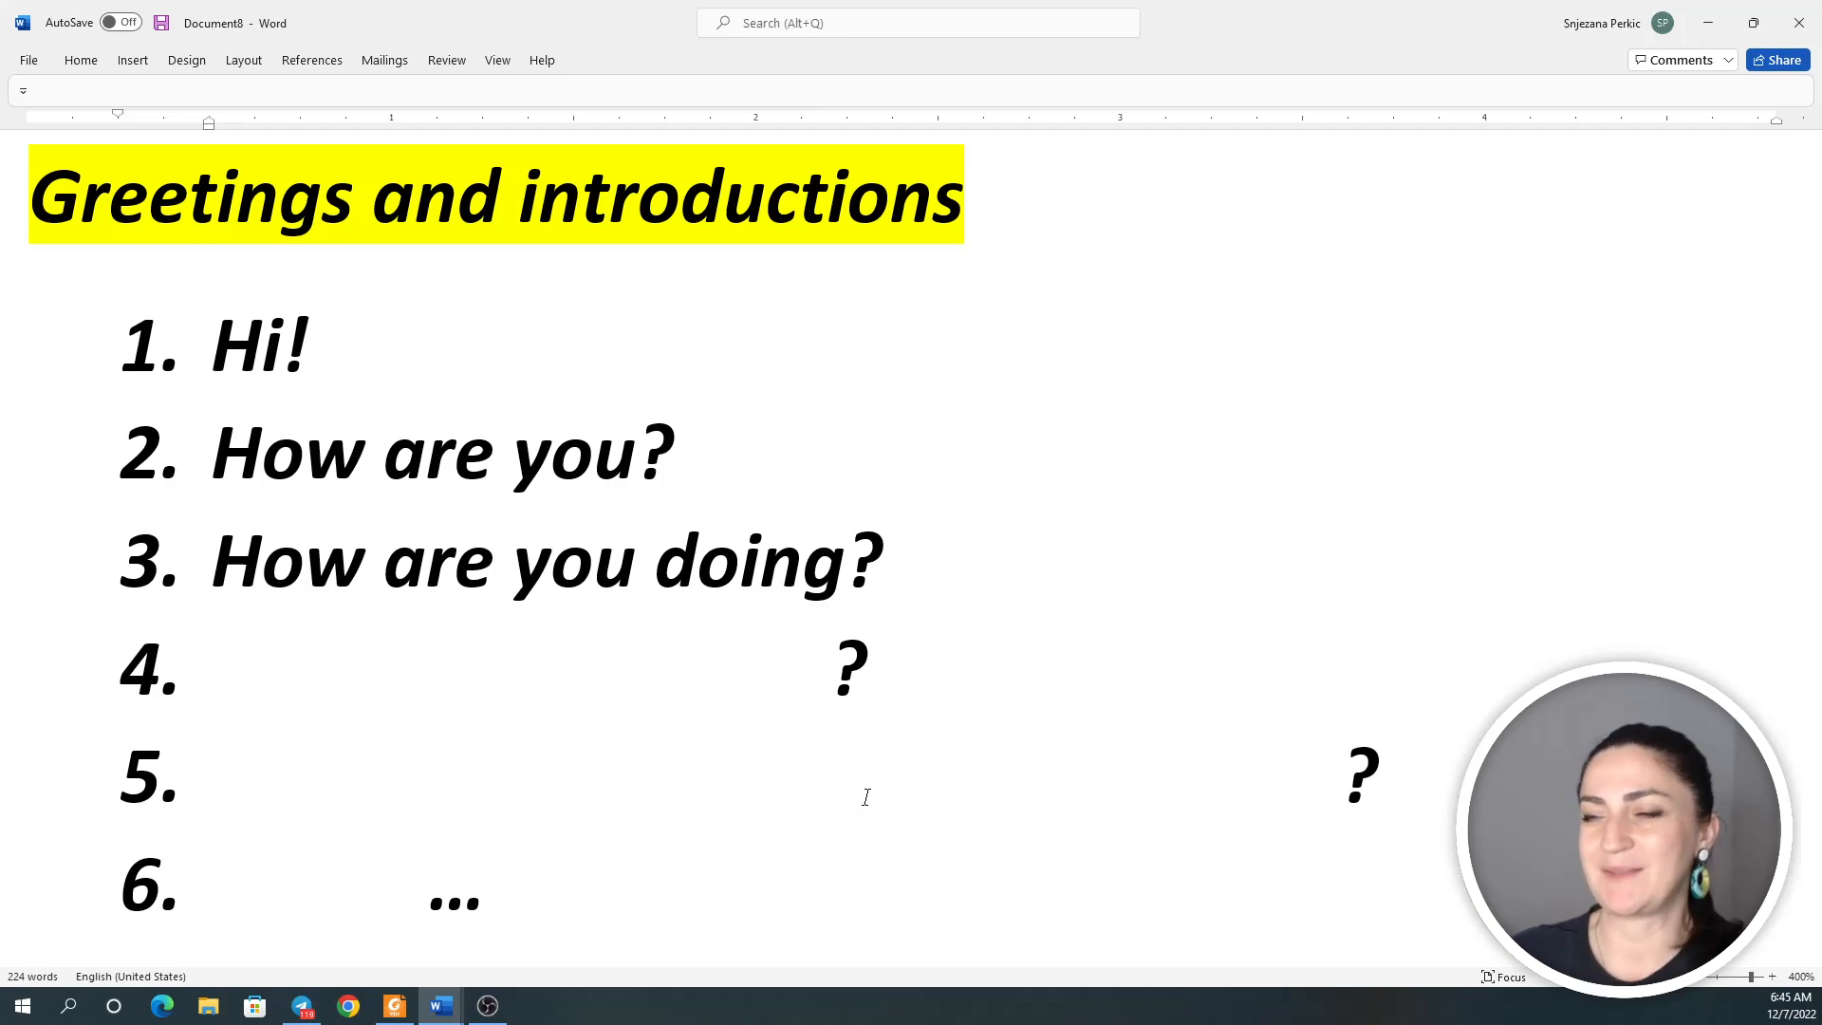
# Reveal items 4–7, including 'What's your name?' and 'Hi, I'm…', in black font
pyautogui.scroll(-3)
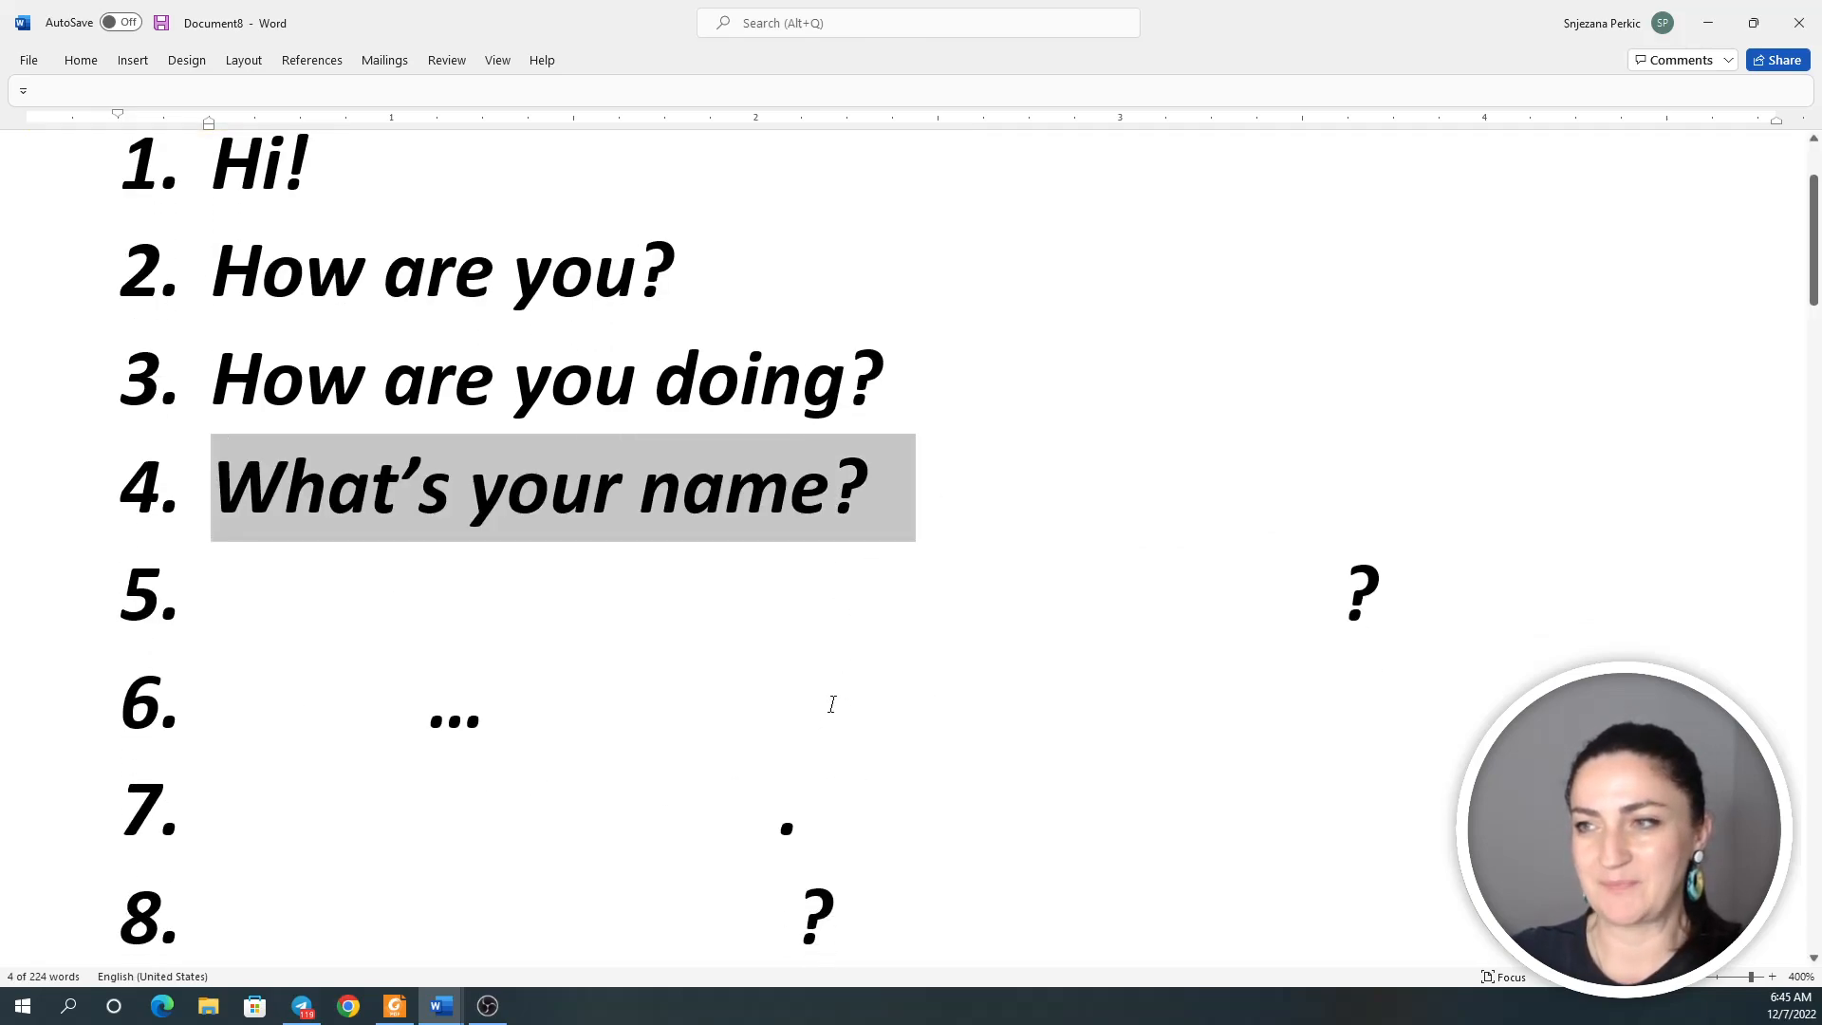
pyautogui.click(487, 697)
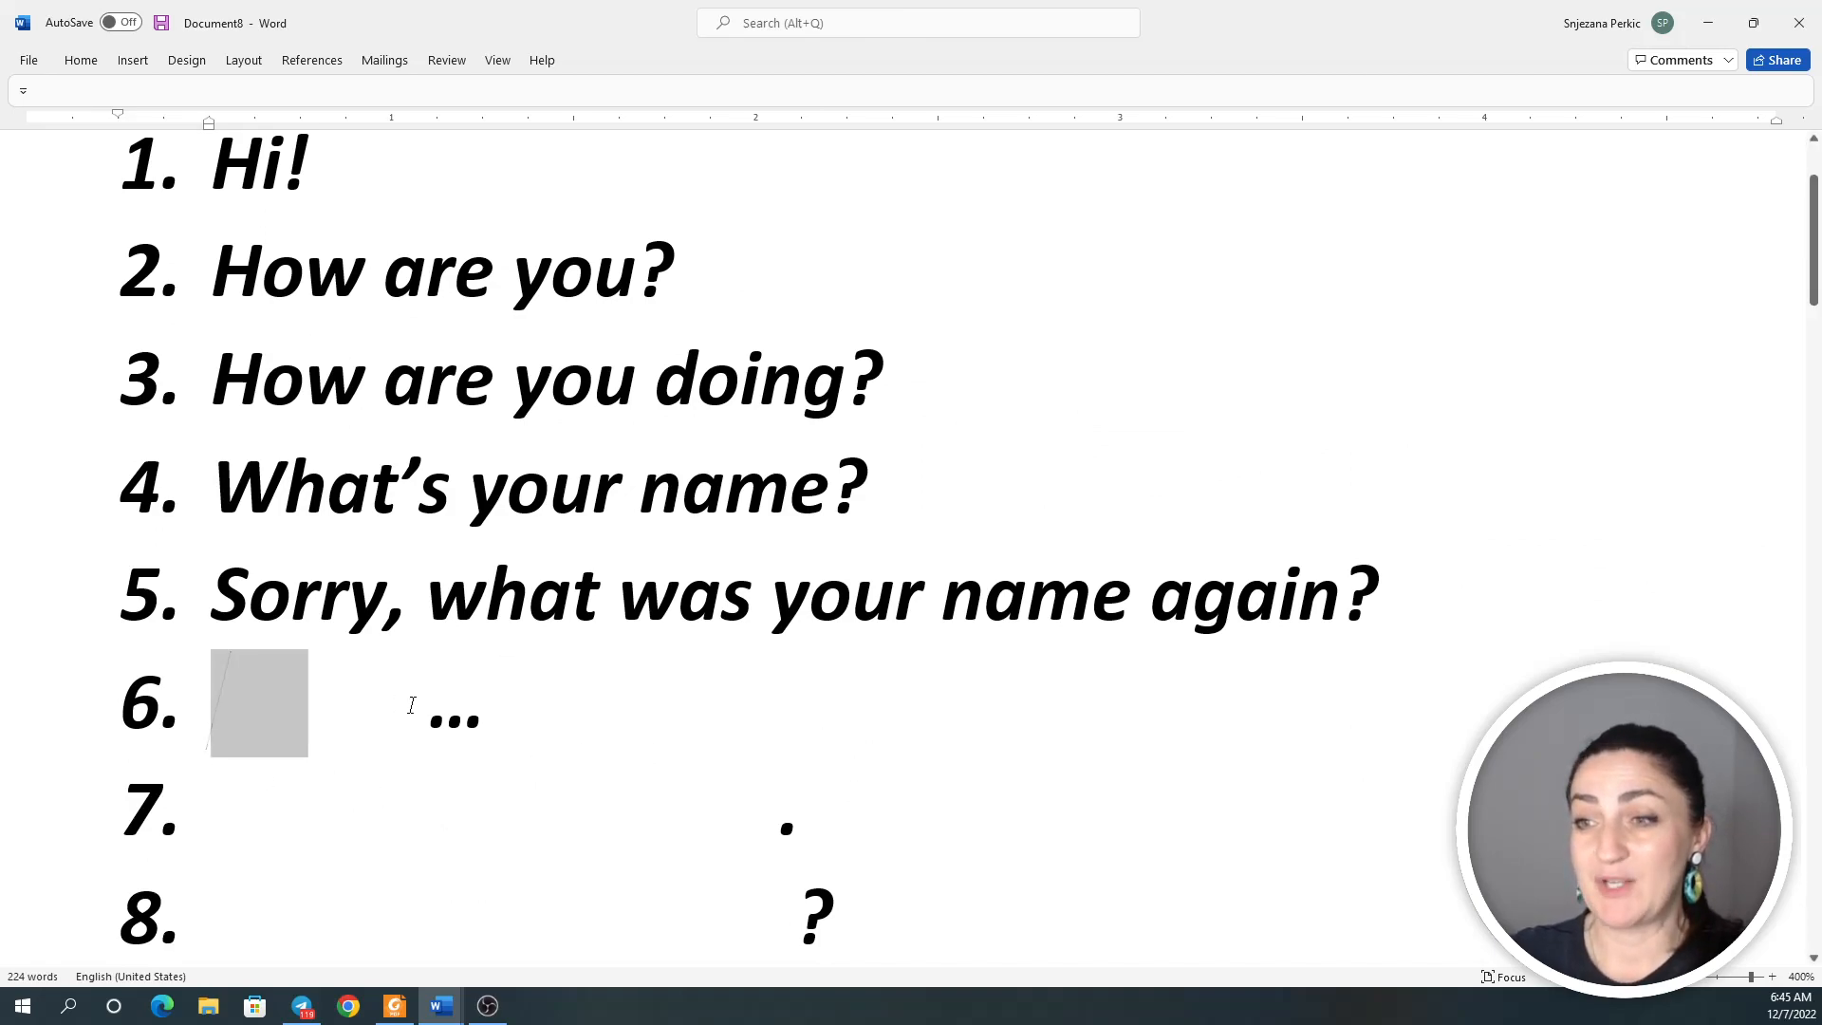
pyautogui.write("Hi, I'm")
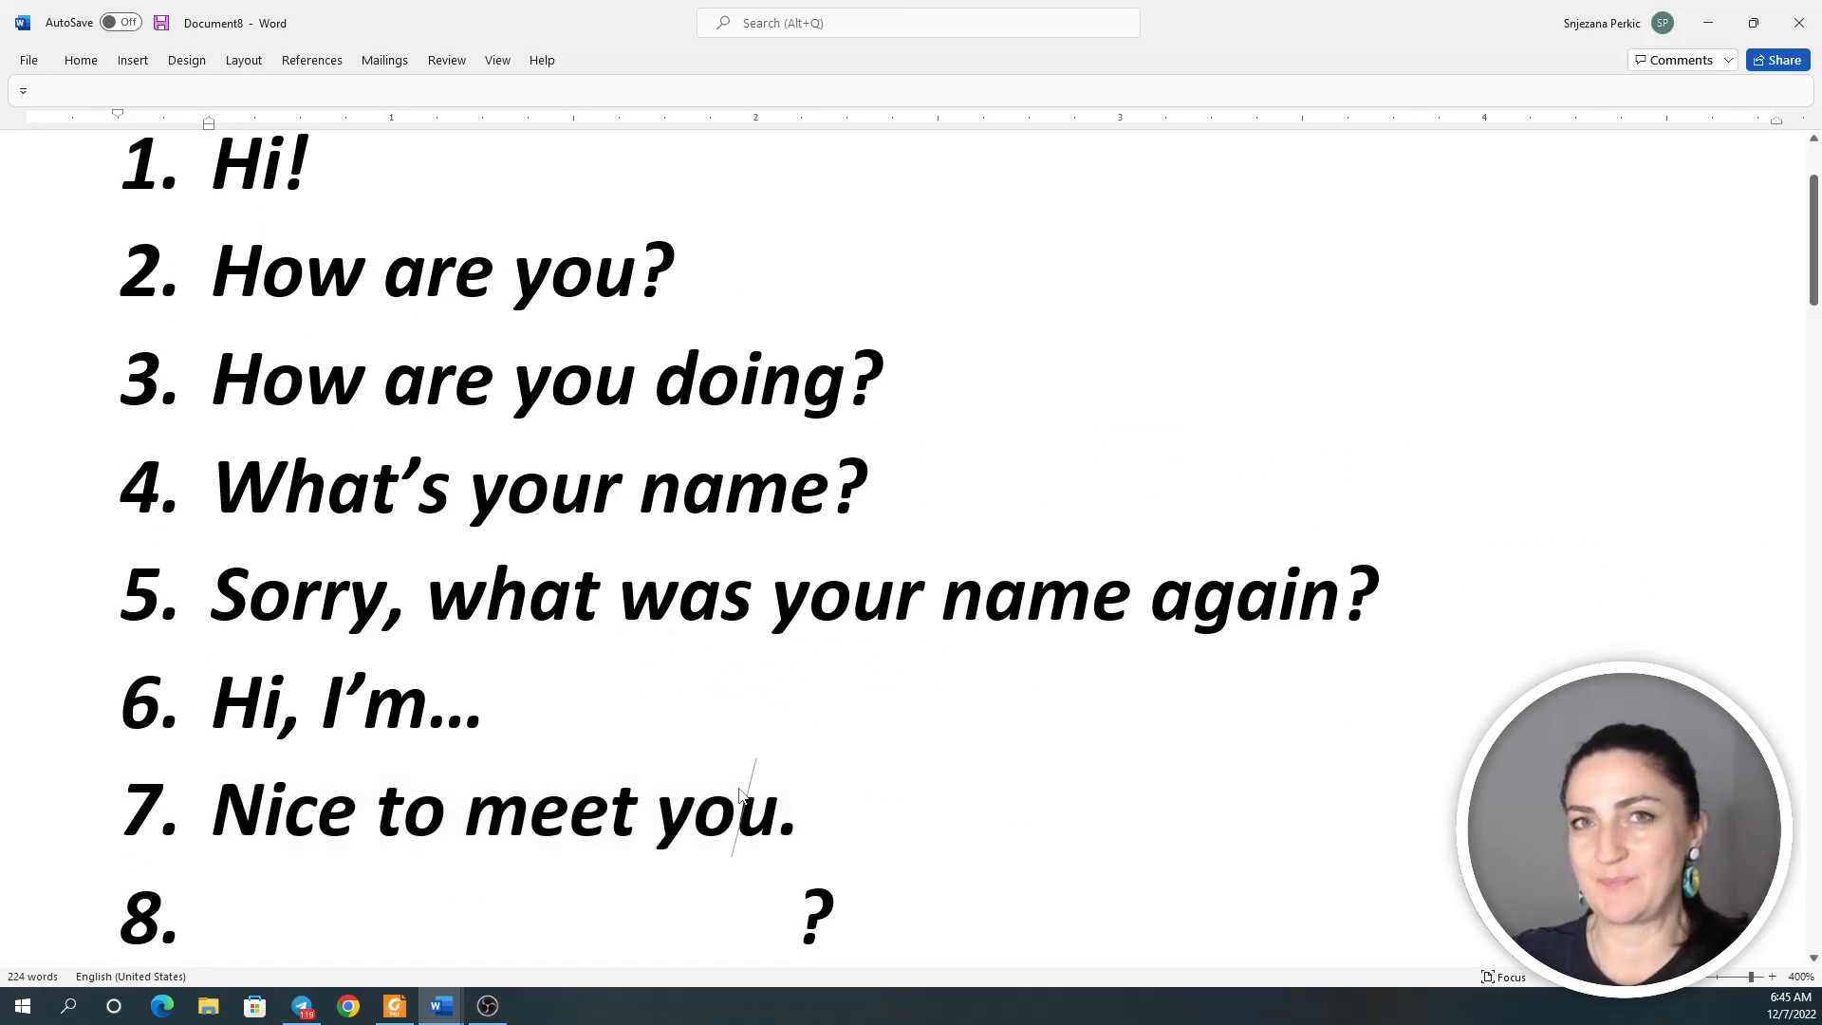
pyautogui.moveTo(738, 797)
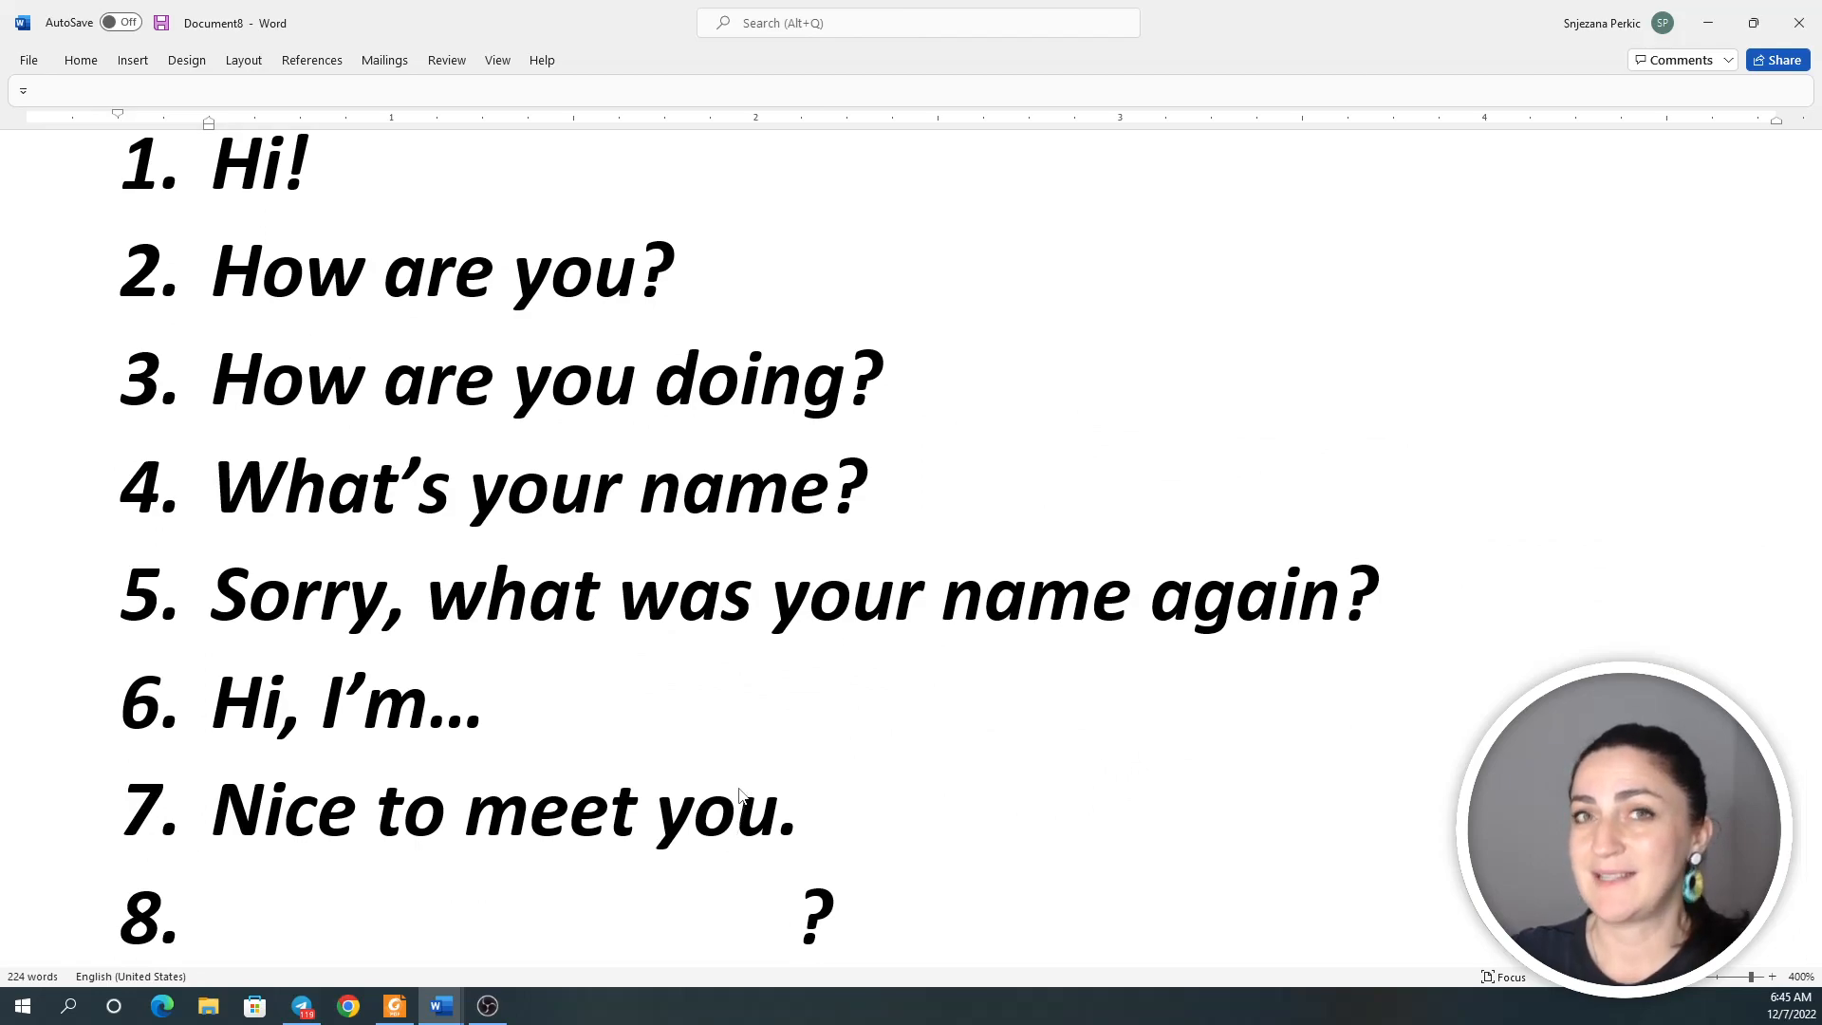
pyautogui.scroll(-3)
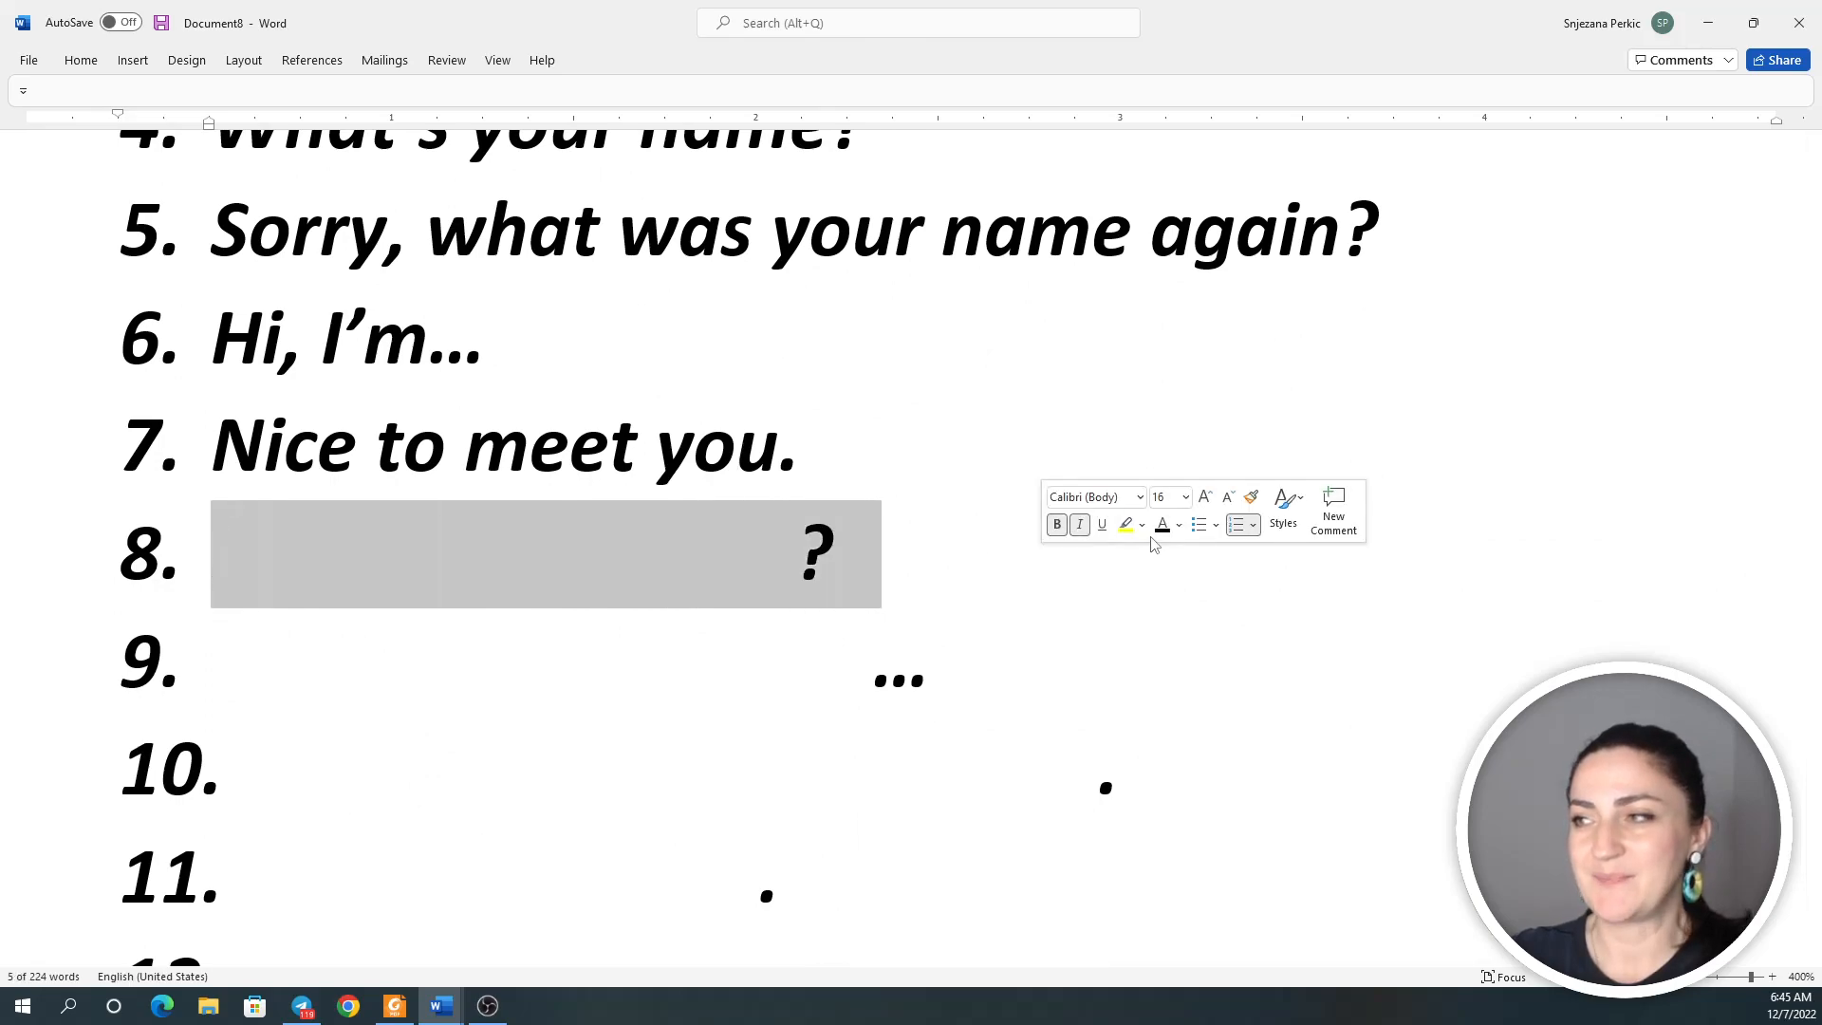
# Reveal 'Do you know Ben?', 'I'd like you to meet …' and 'I've heard a lot about you.'
pyautogui.write('Do you know Ben')
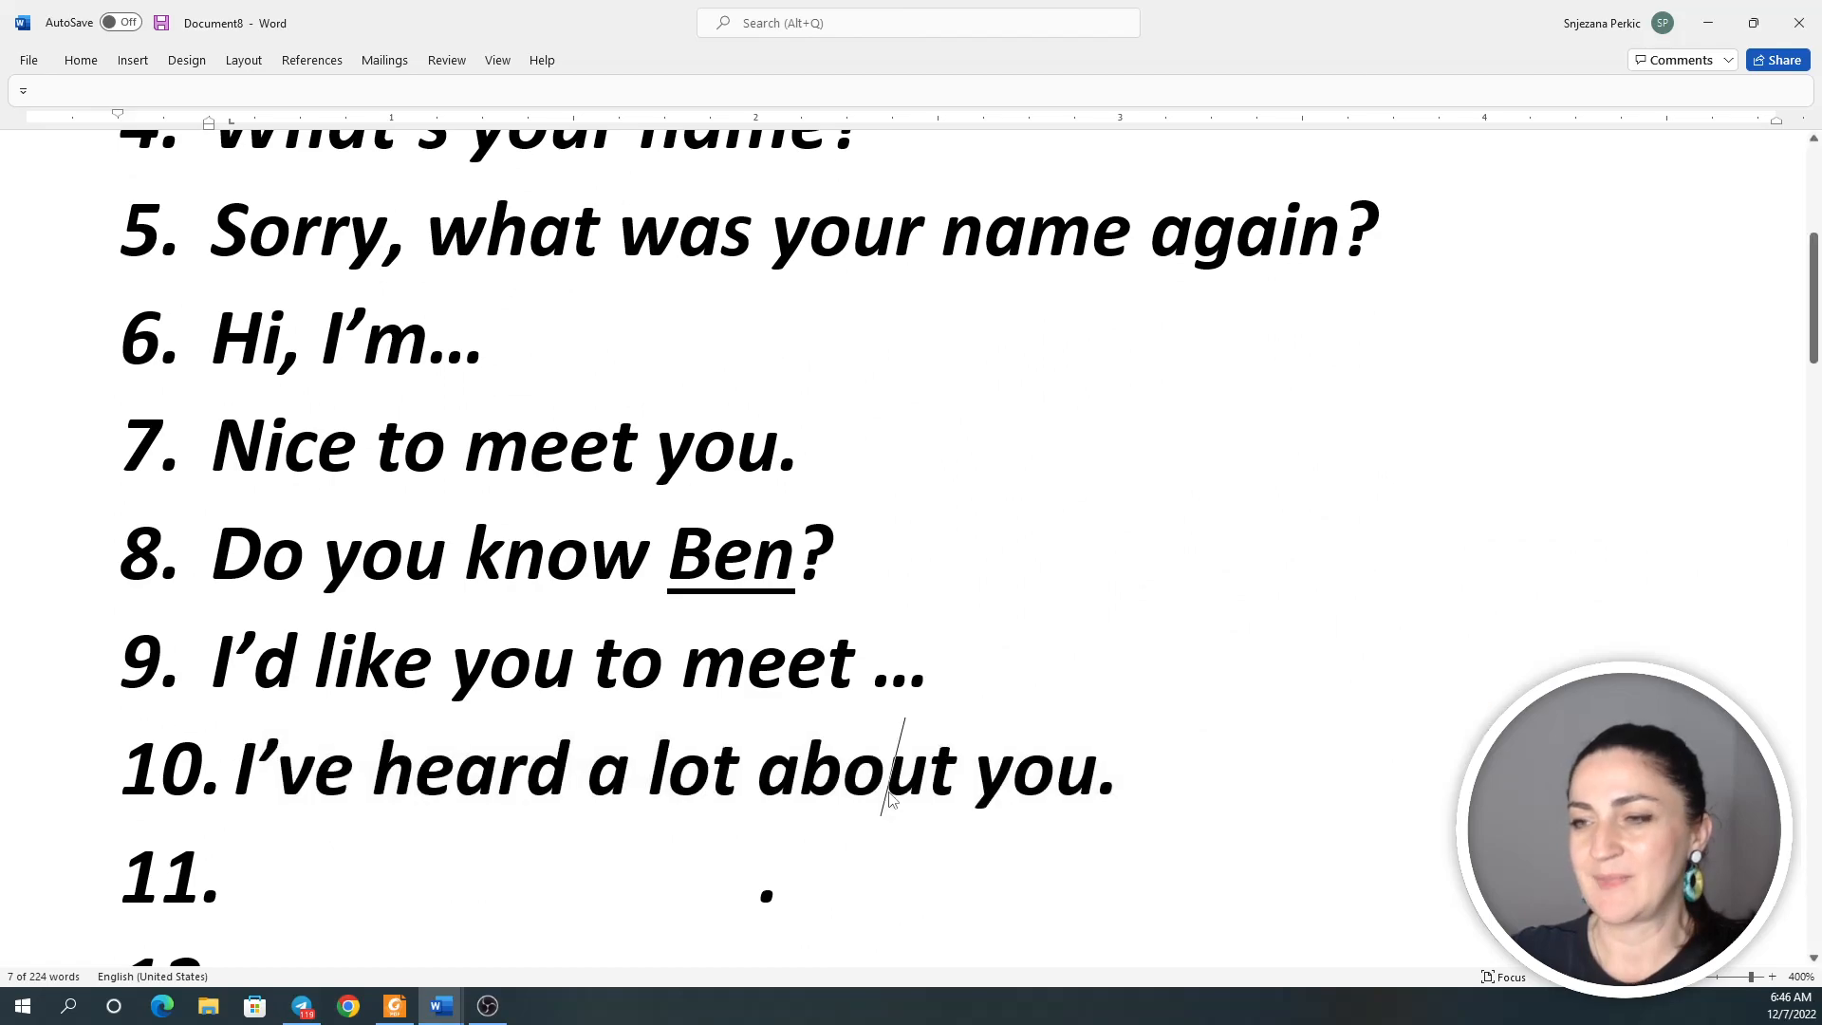
# Reveal 'All good, I hope.' and 'Don't believe it. It's not true.' in black
pyautogui.scroll(-3)
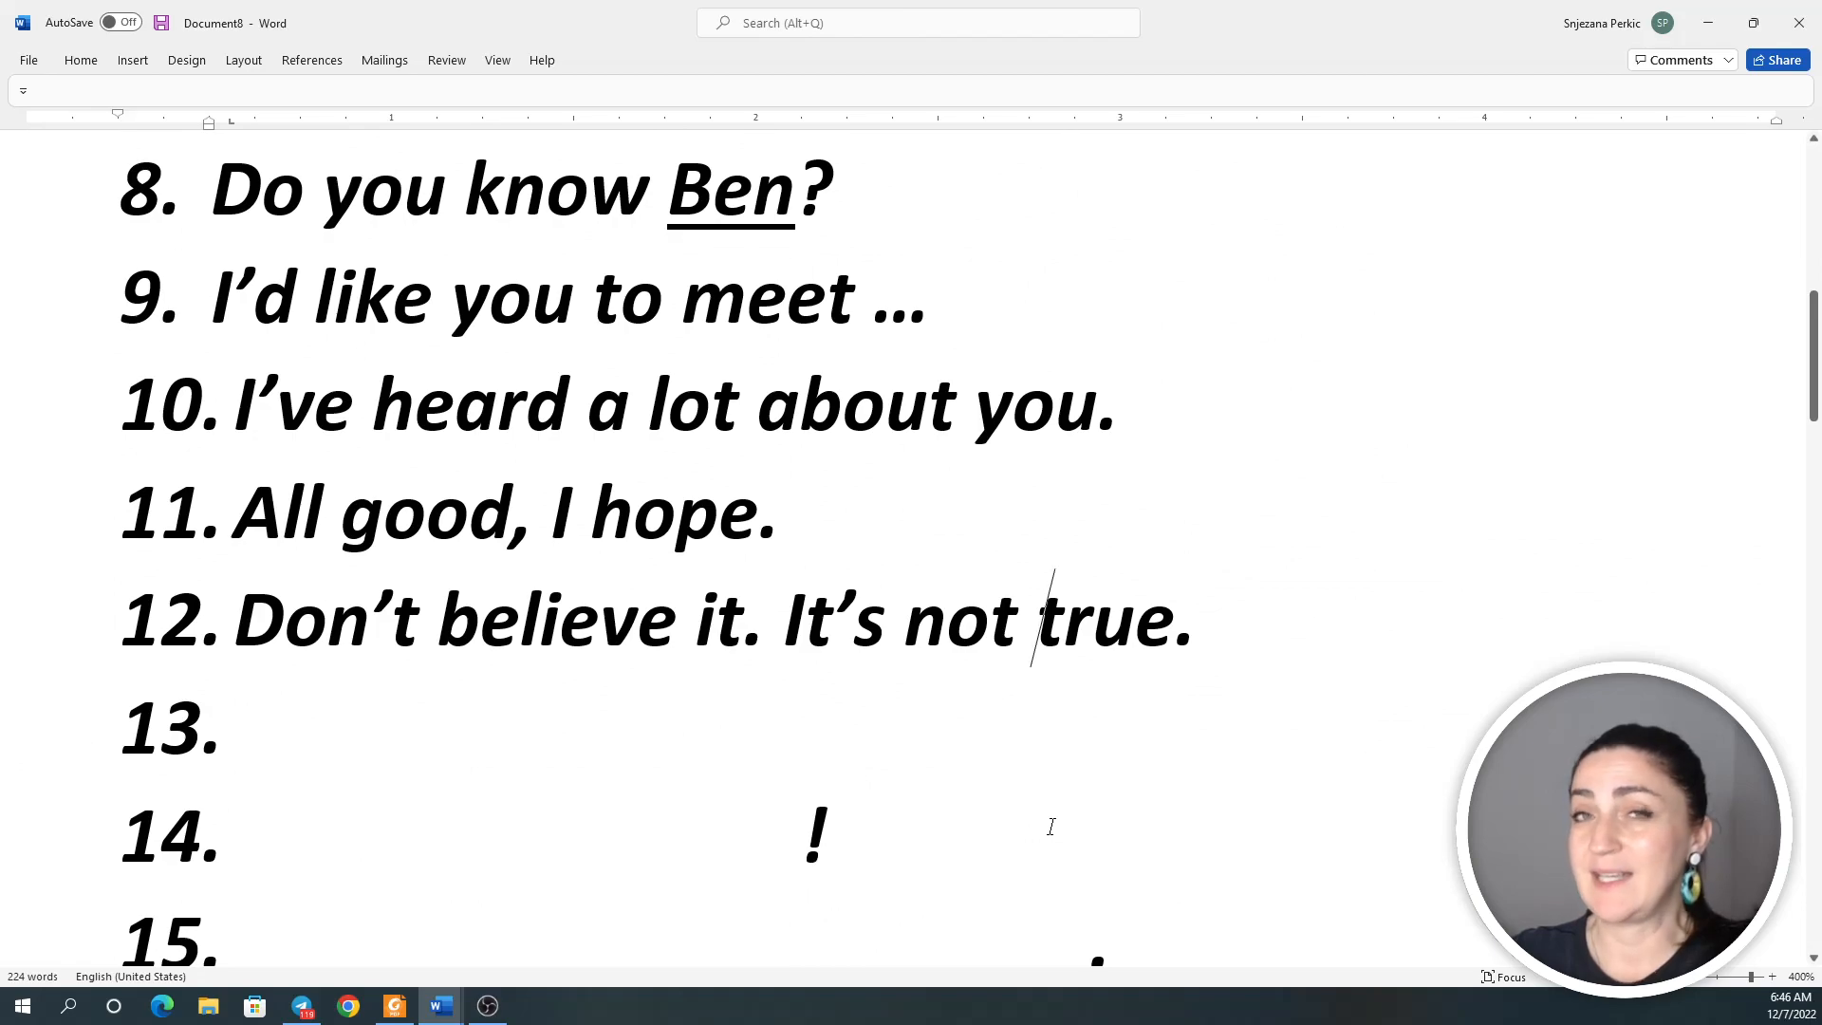
pyautogui.moveTo(279, 717)
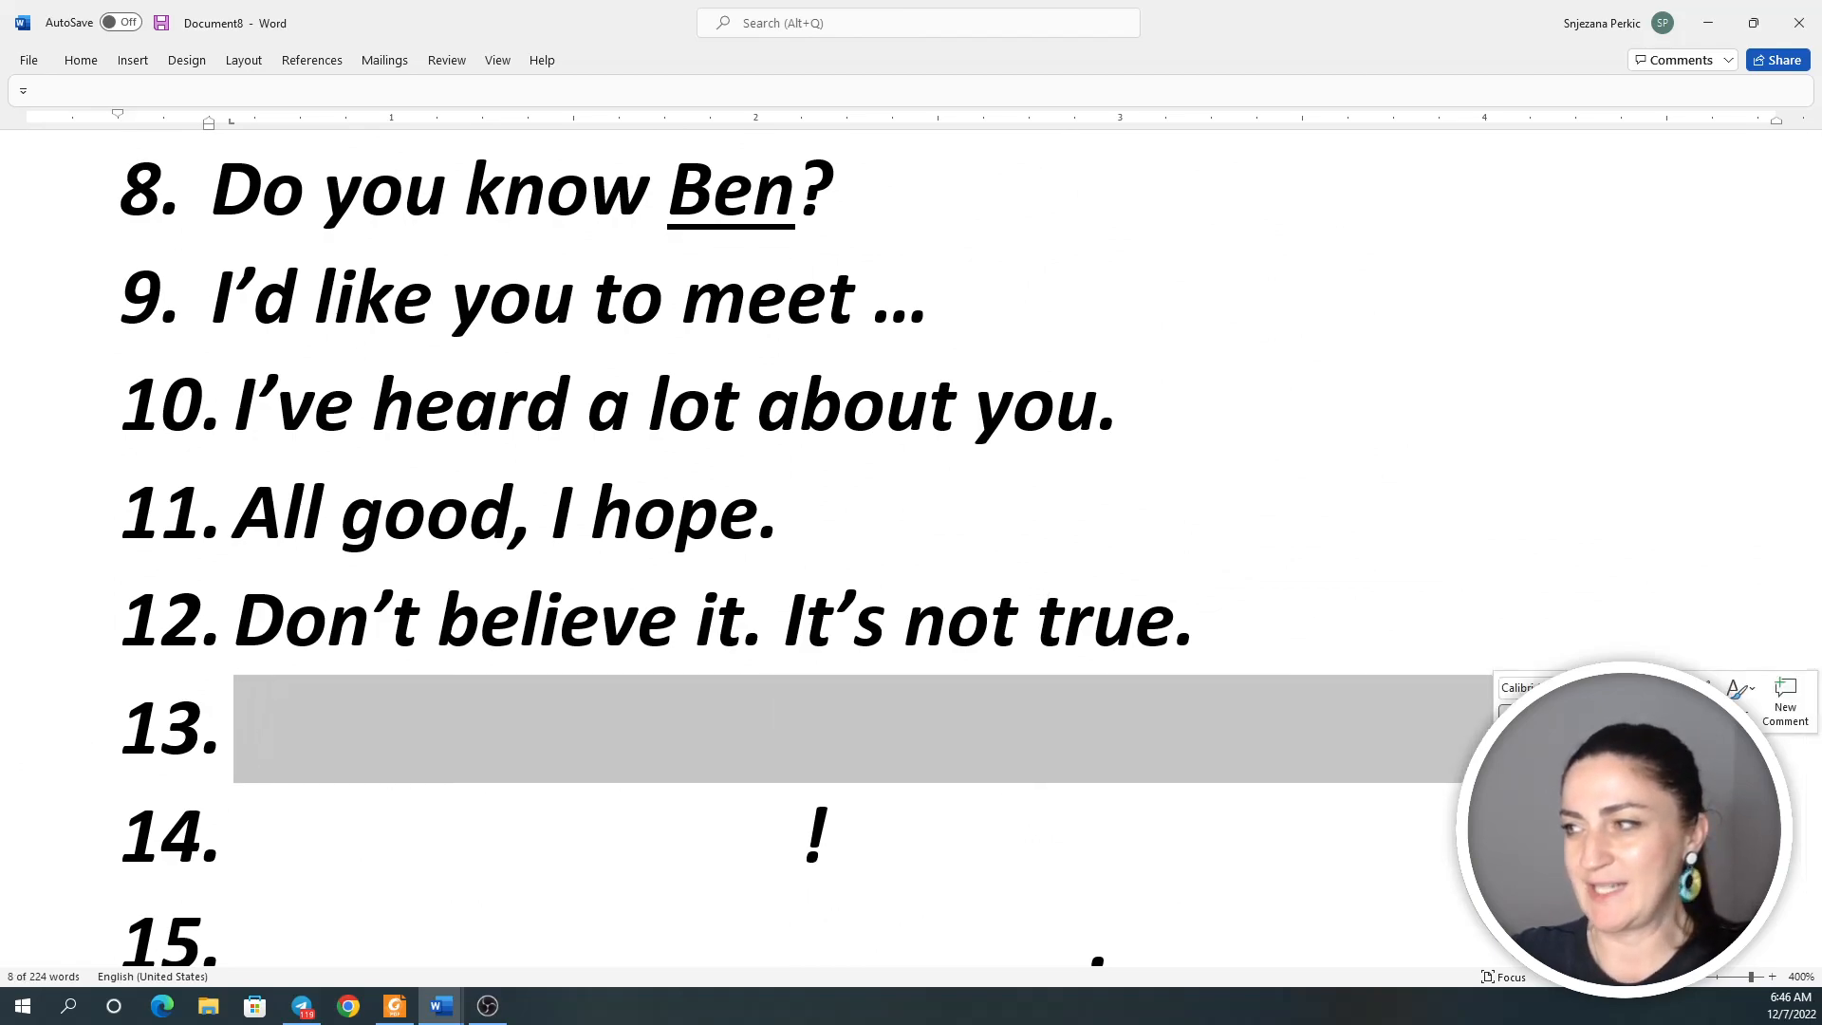
# Reveal 'I've been looking forward to meeting you.' and 'At last! We meet!'
pyautogui.write("I've been looking forward to meeting")
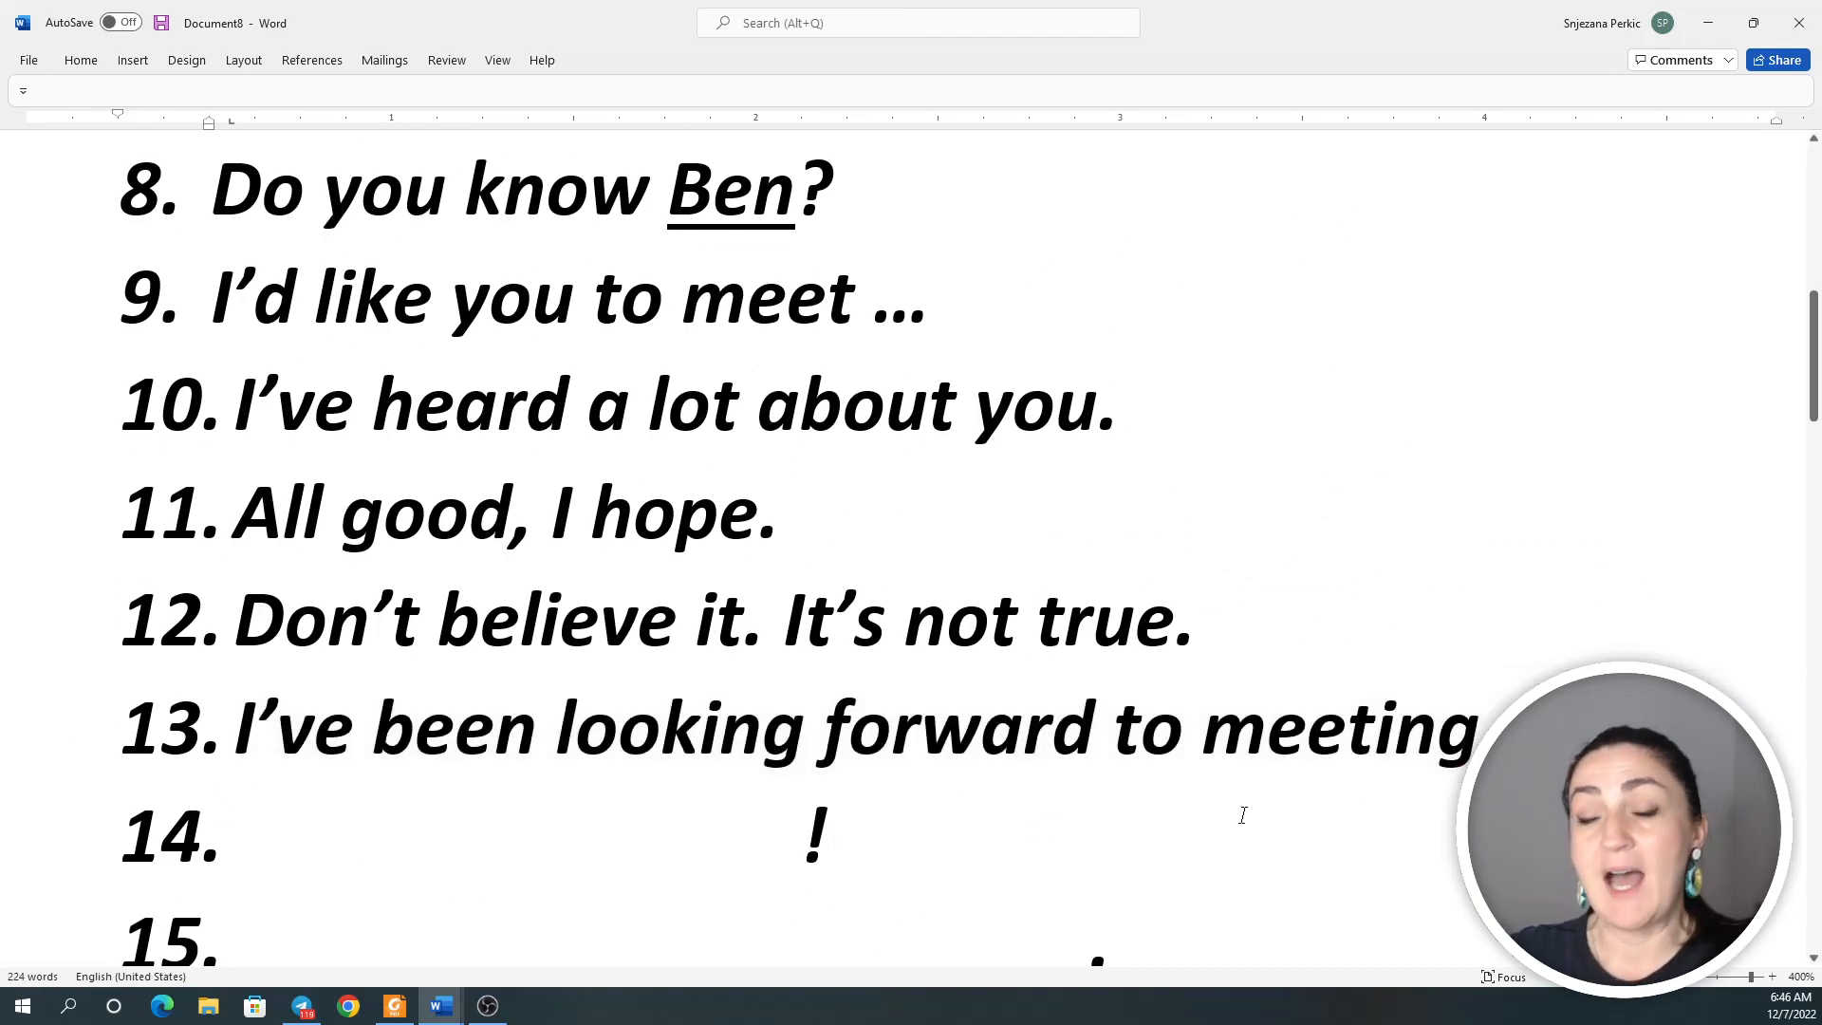
pyautogui.click(831, 835)
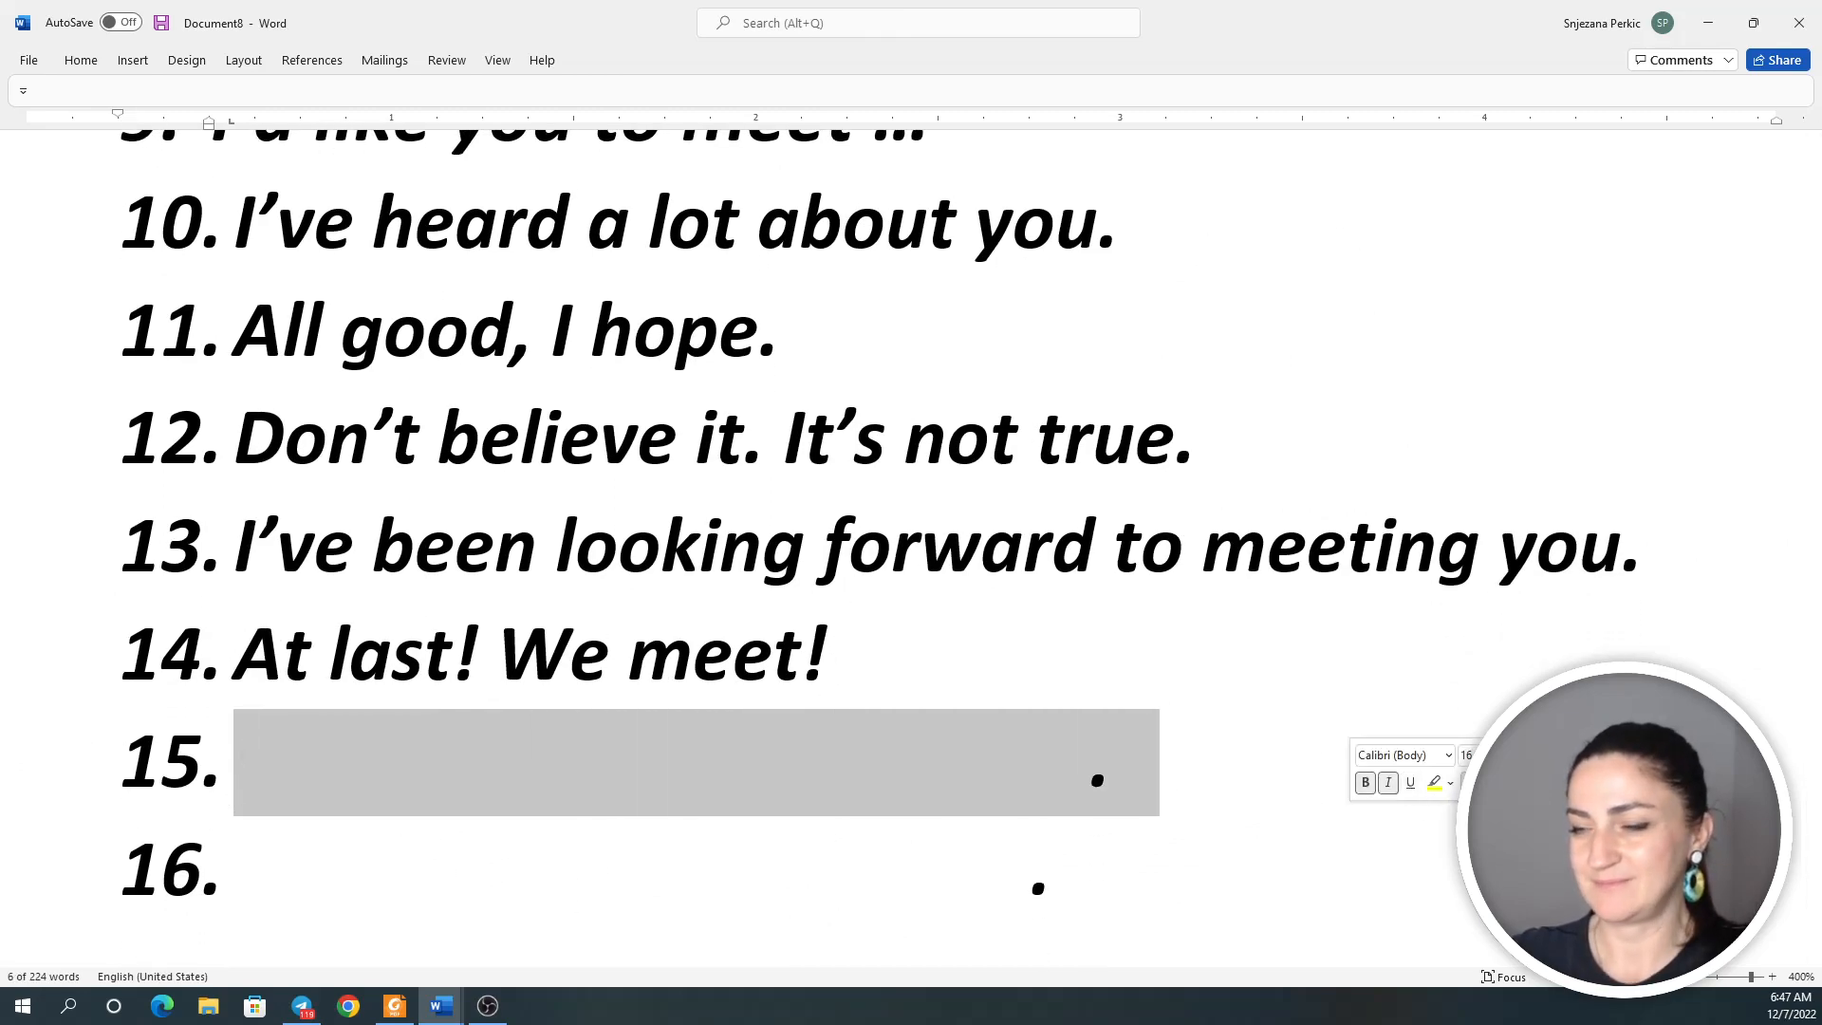
# Reveal '(It was) Nice meeting you.' and 'See you (later). / See ya.'
pyautogui.write('(It was) Nice meeting you.')
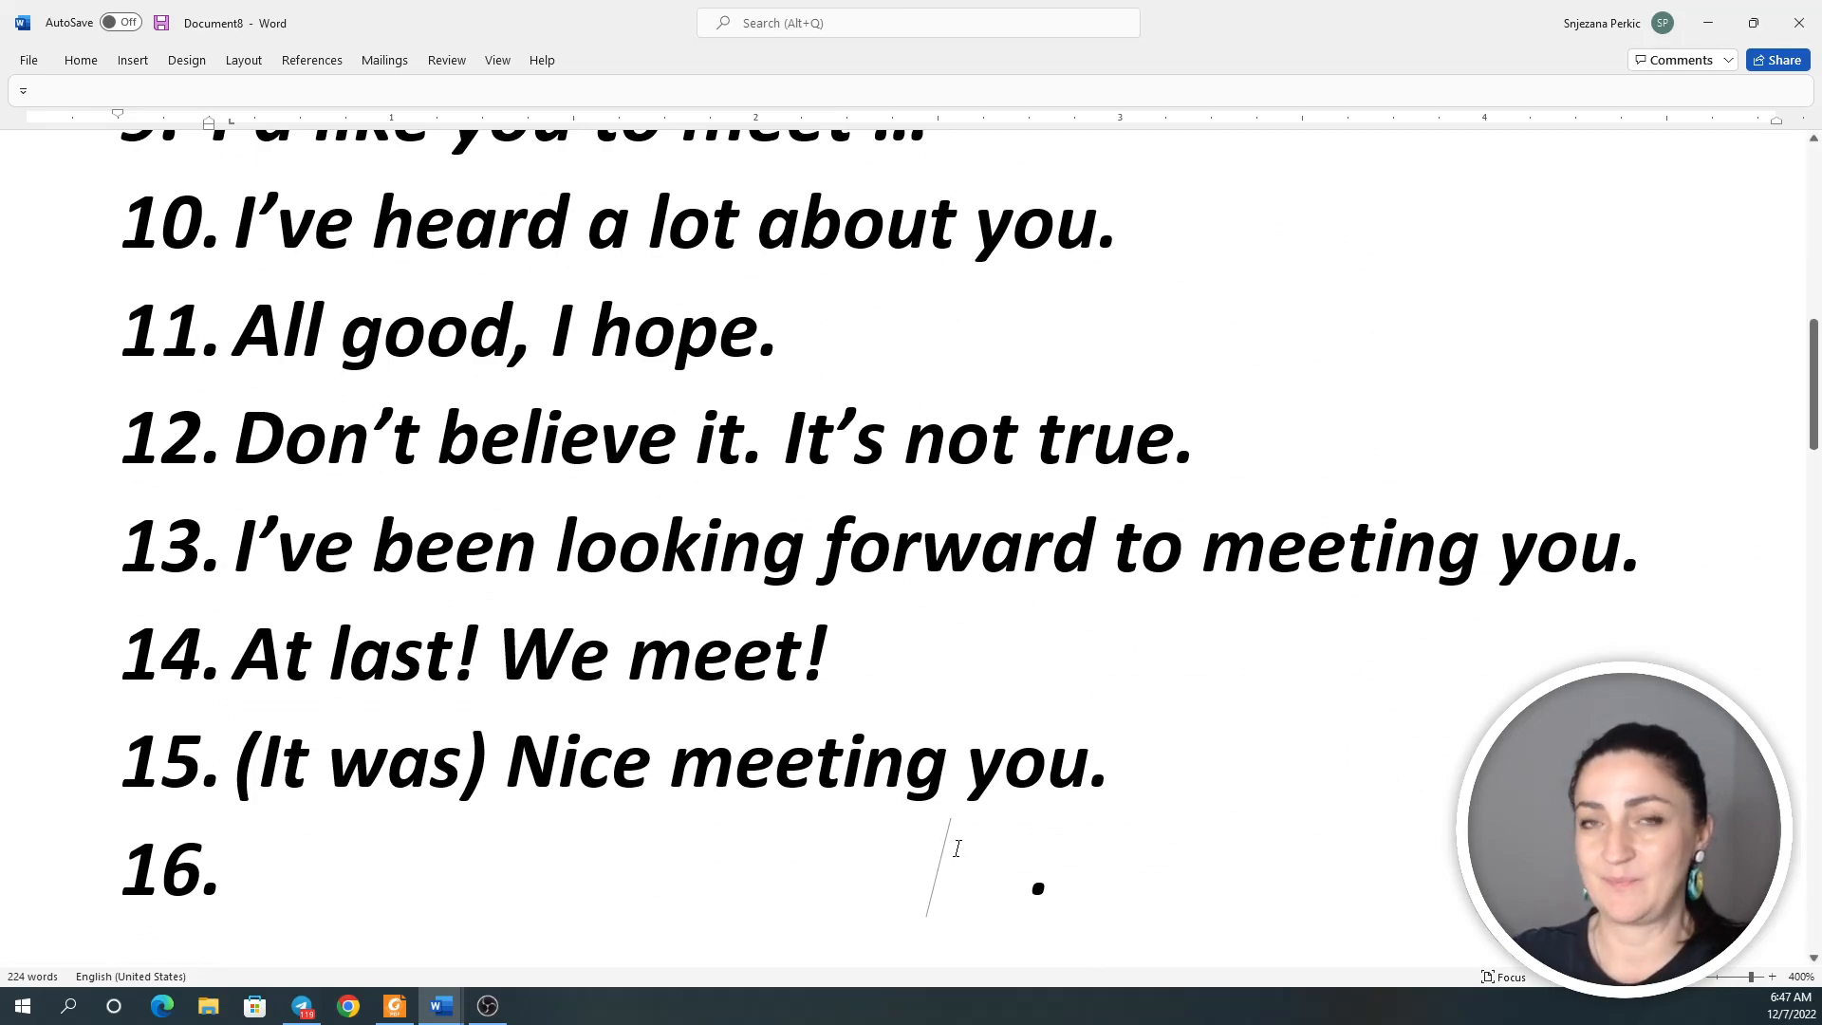
pyautogui.moveTo(204, 755)
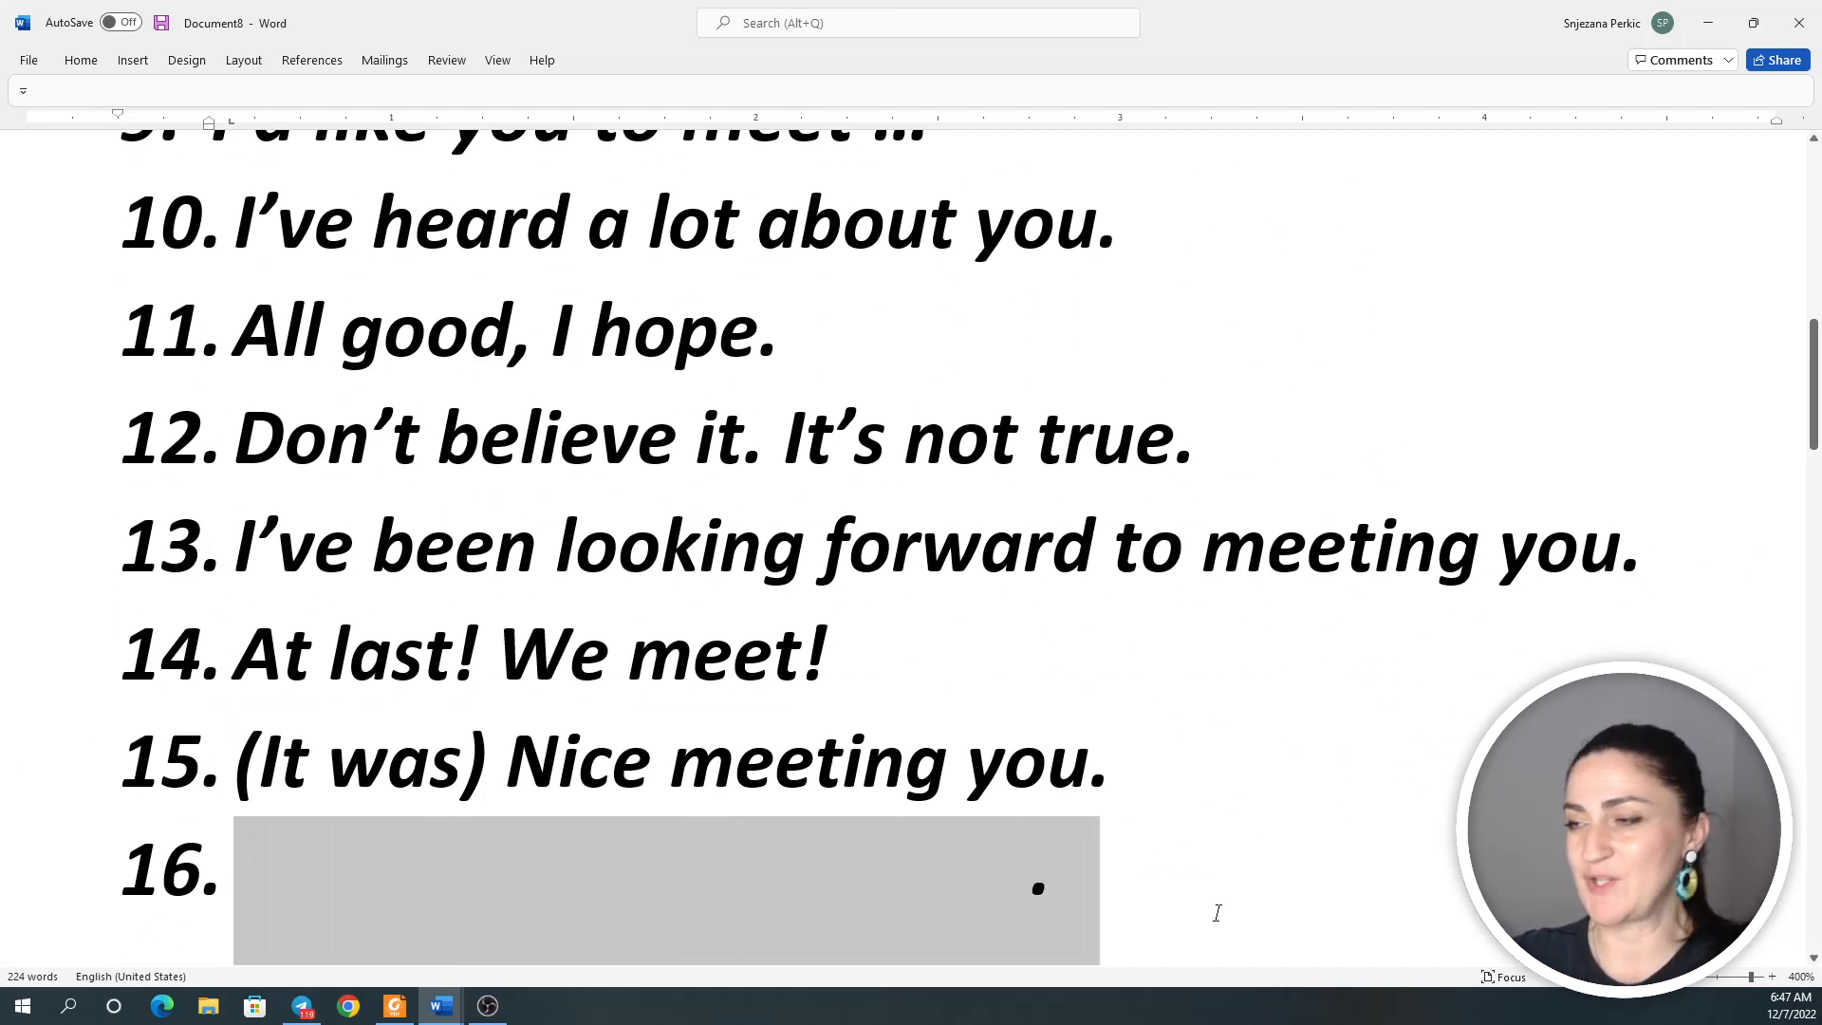
pyautogui.write('See you (later). / See ya.')
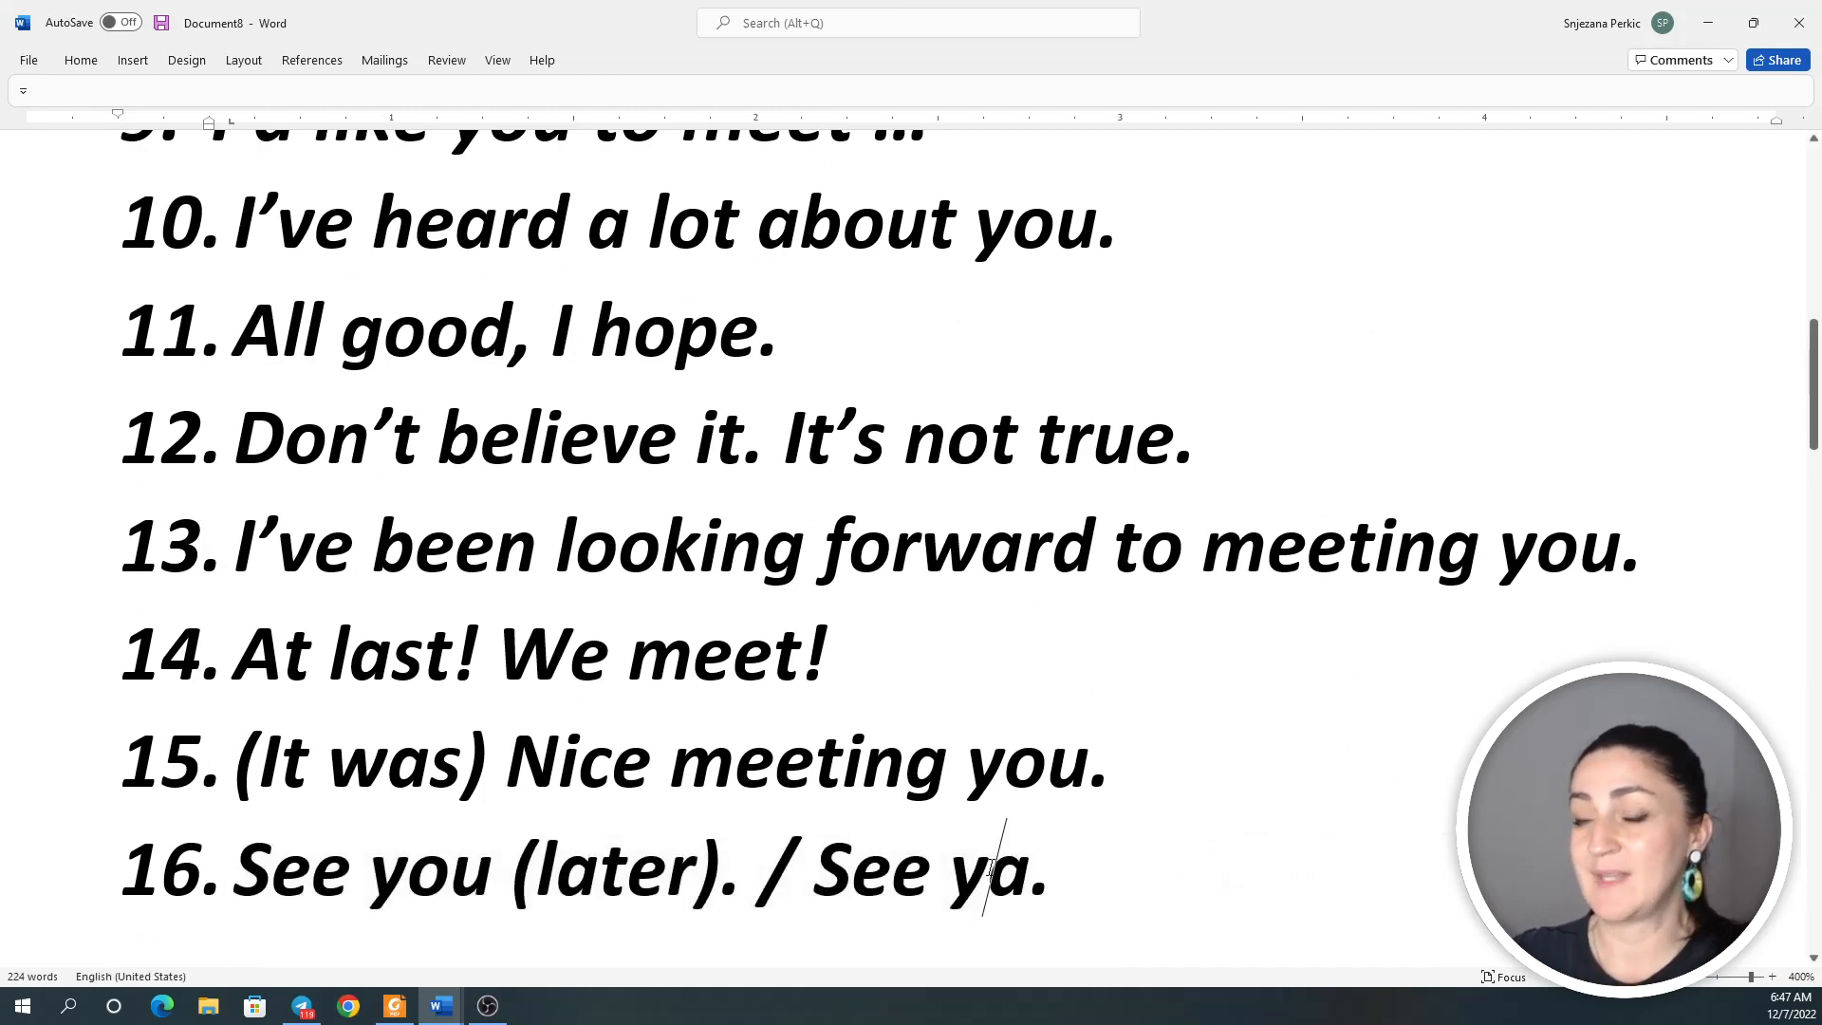